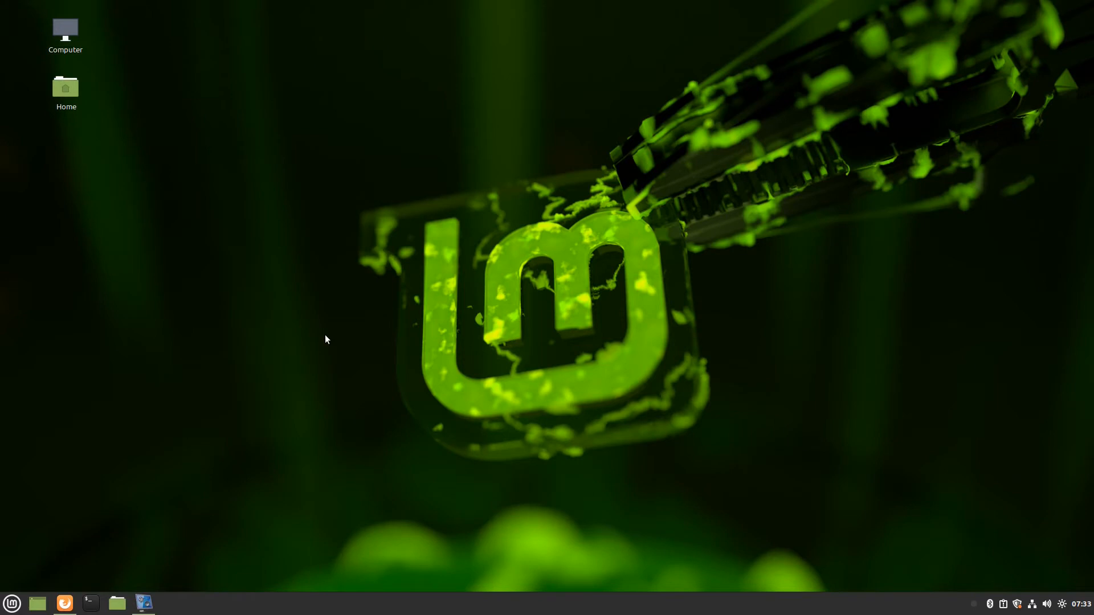
- Launch a terminal from the taskbar and move its window toward the top of the screen
{"action": "left_click", "coordinate": [90, 602]}
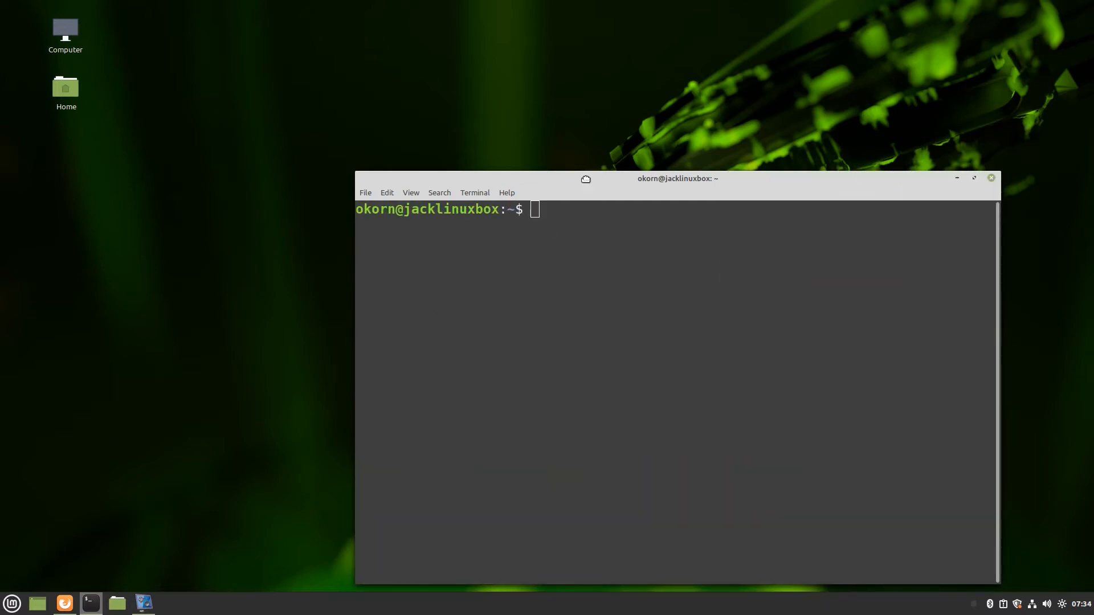
{"action": "left_click_drag", "start_coordinate": [677, 178], "coordinate": [609, 84]}
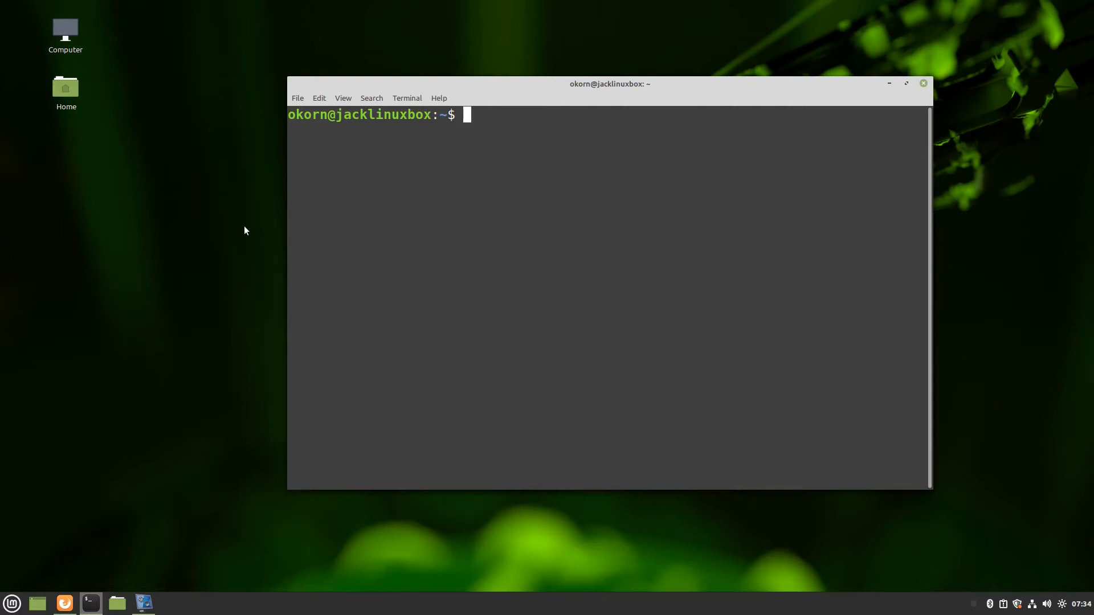
- List the home directory, make a 'Programming' folder, and list again to confirm it
{"action": "type", "text": "ls"}
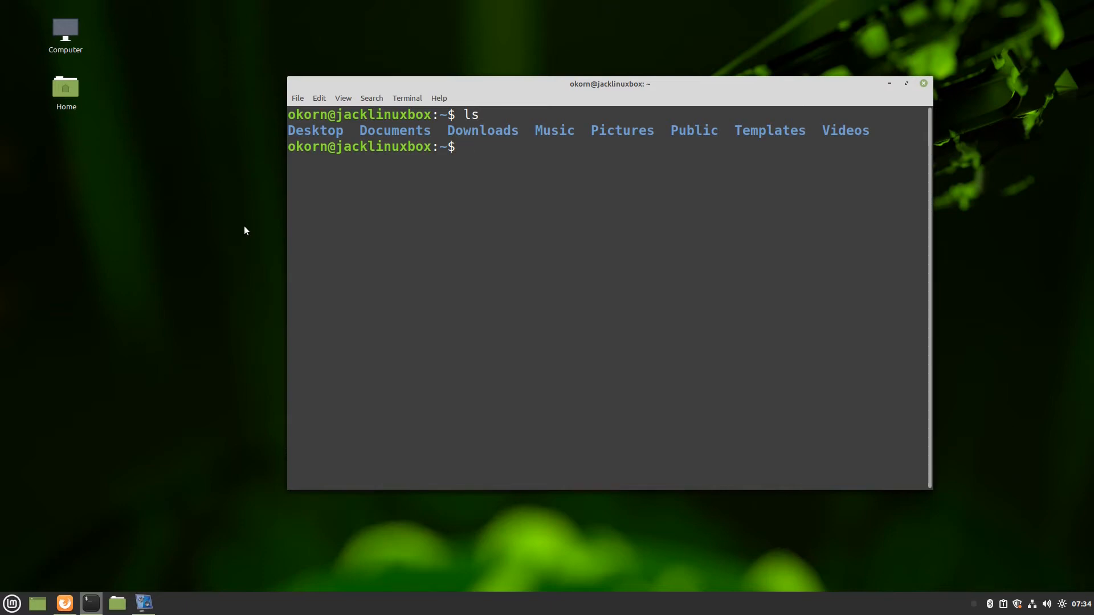
{"action": "type", "text": "mk"}
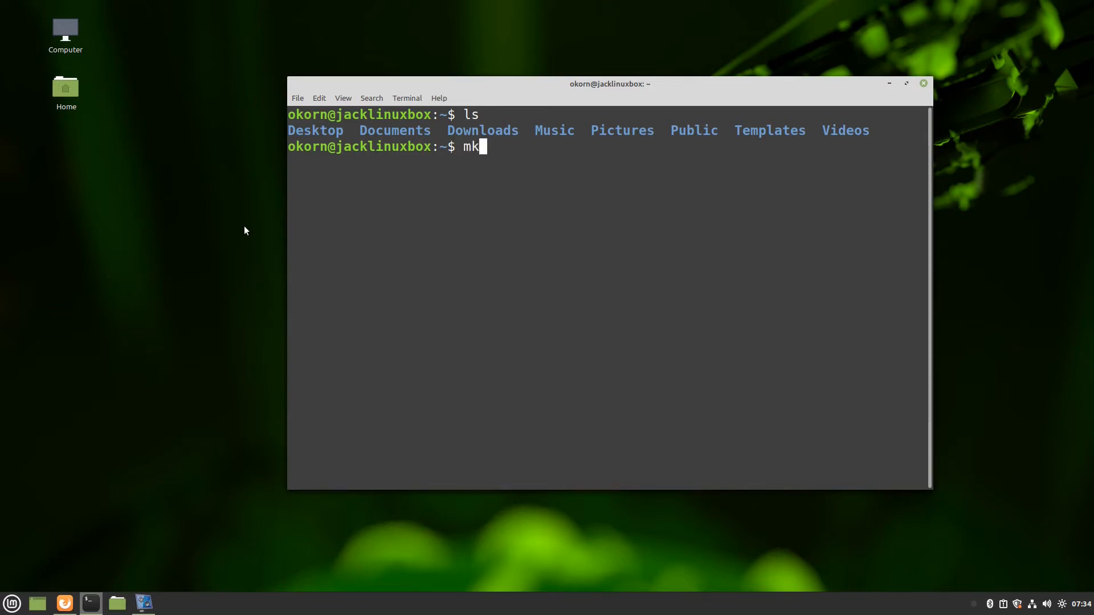
{"action": "type", "text": "dir"}
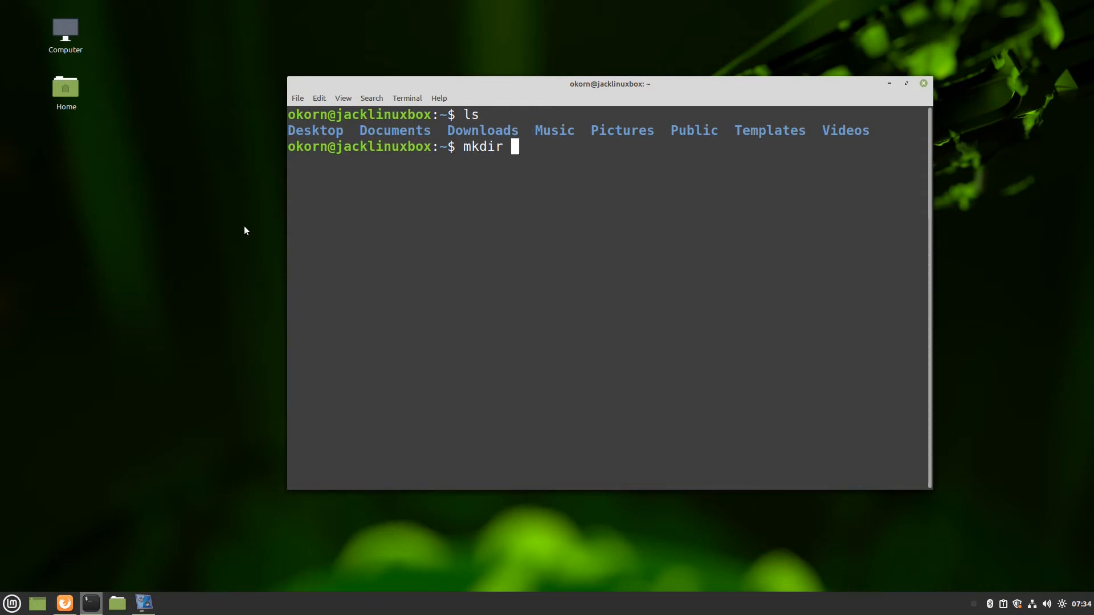
{"action": "type", "text": "Pr"}
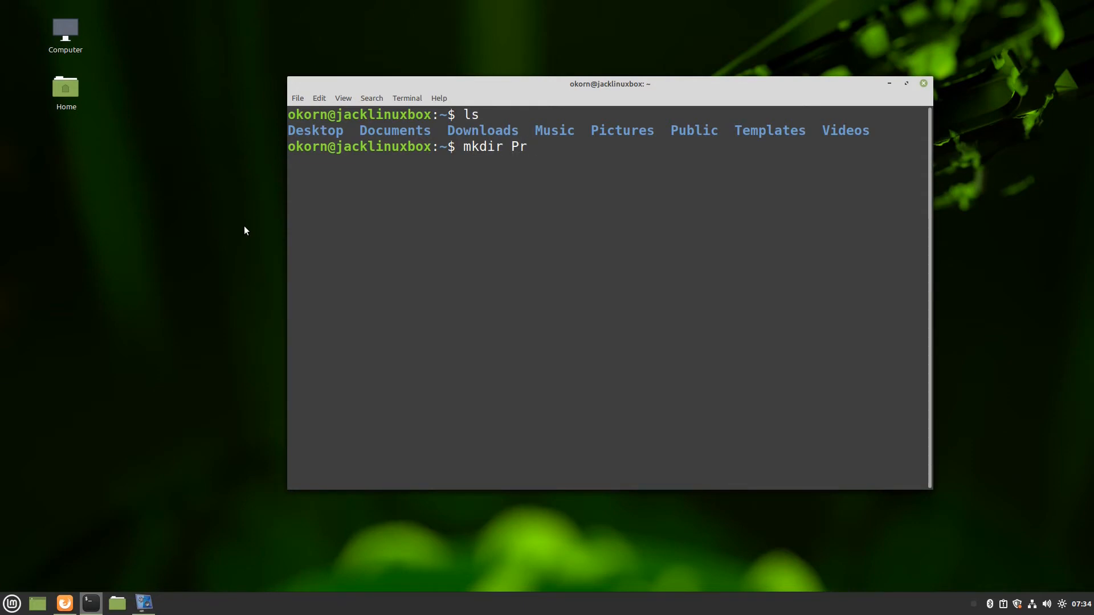
{"action": "type", "text": "ogramming"}
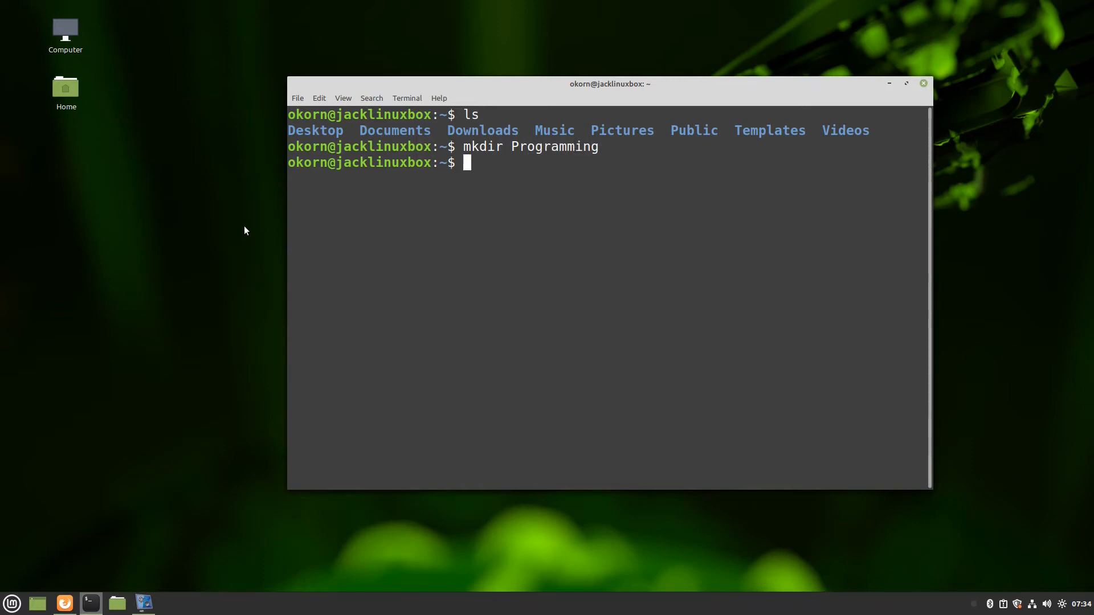
{"action": "type", "text": "ls"}
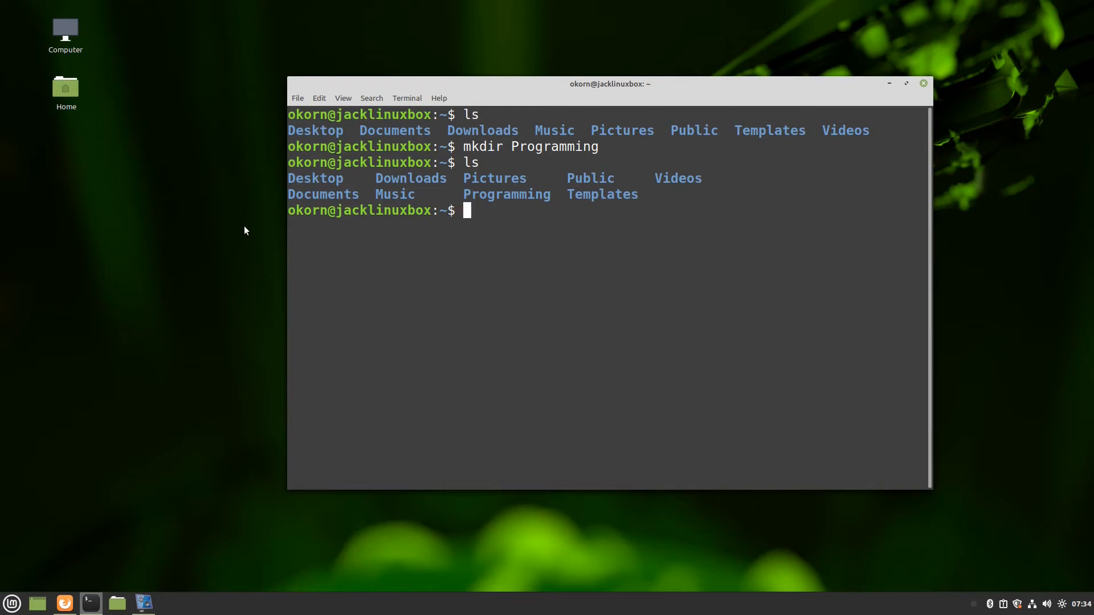
{"action": "type", "text": "cd Pr"}
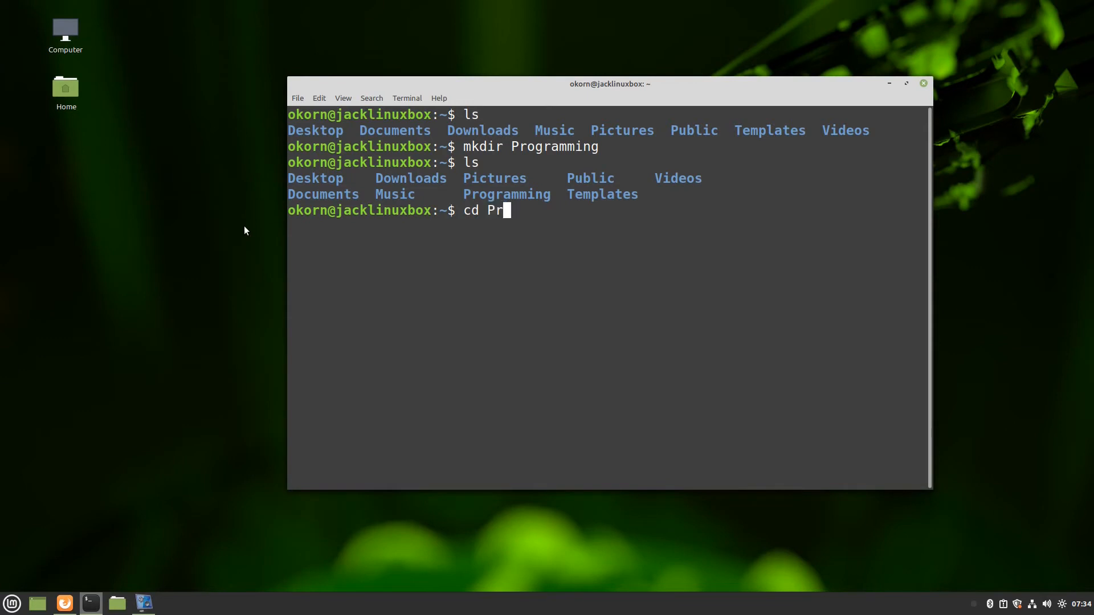
- Enter Programming and create the 'testing' virtual environment with python -m venv, retrying as python3
{"action": "key", "text": "Tab"}
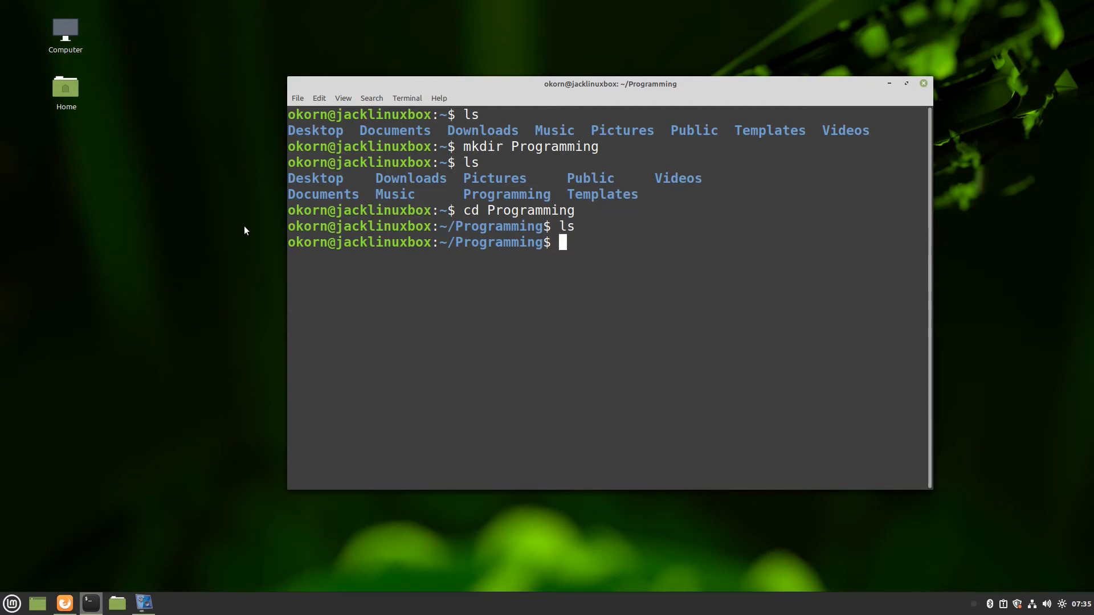
{"action": "type", "text": "py"}
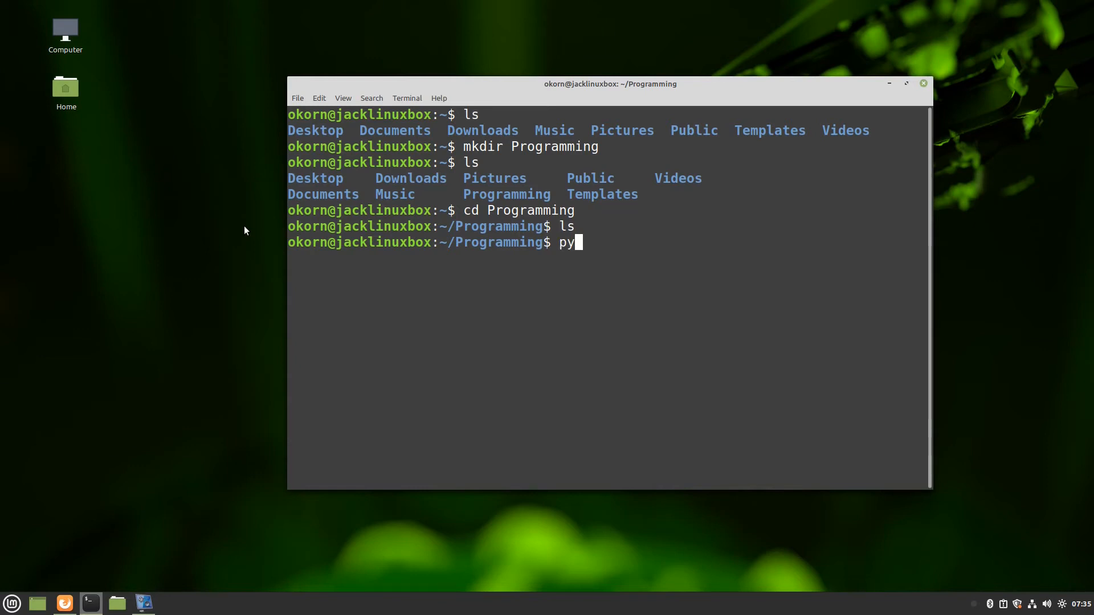
{"action": "type", "text": "thon -"}
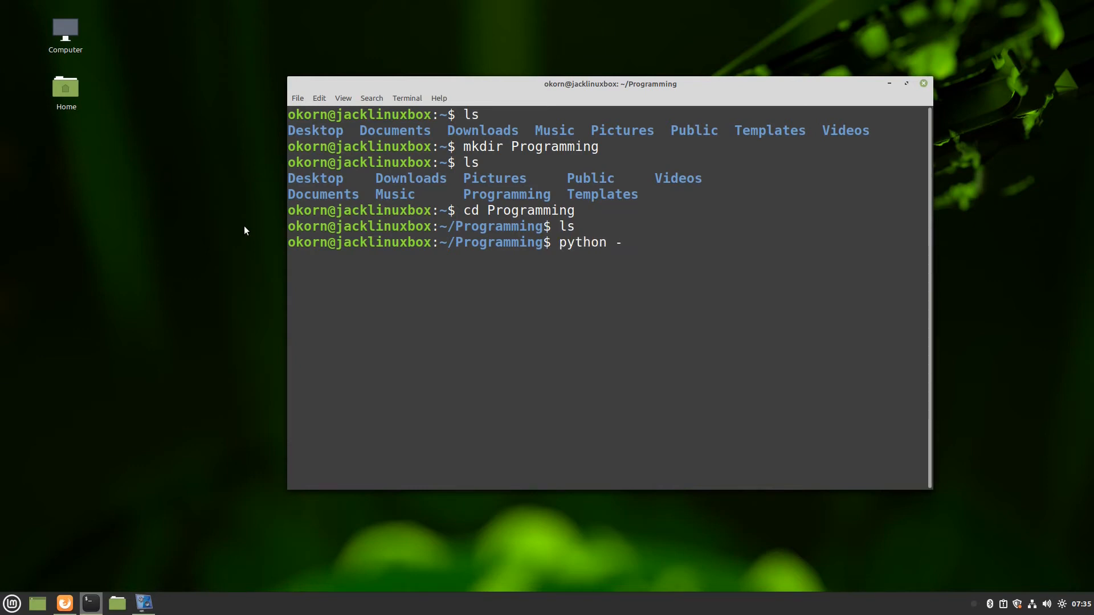
{"action": "type", "text": "m"}
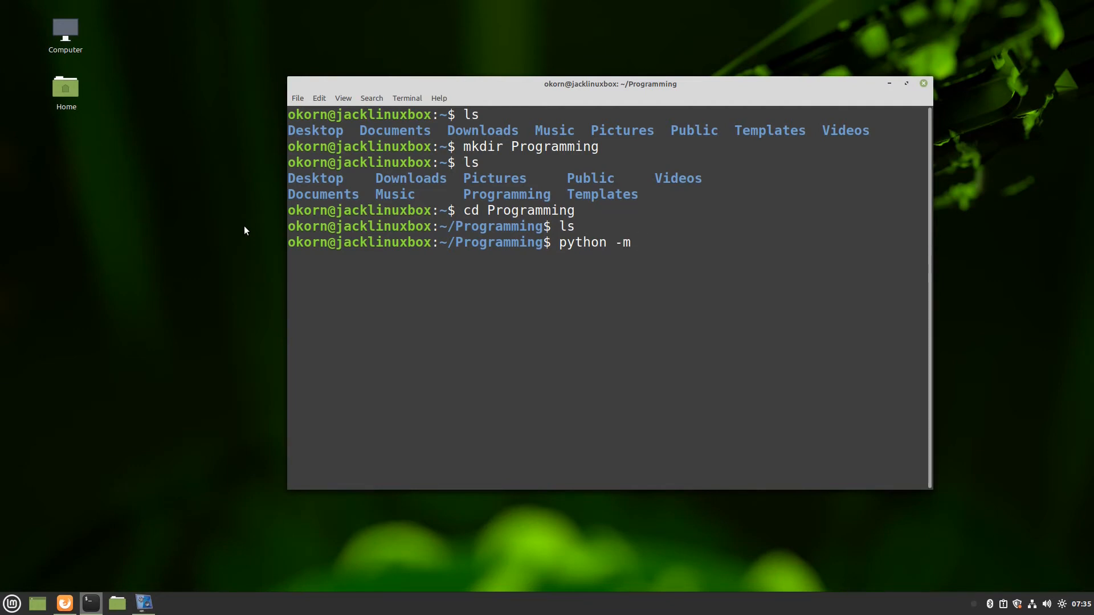
{"action": "type", "text": "ven"}
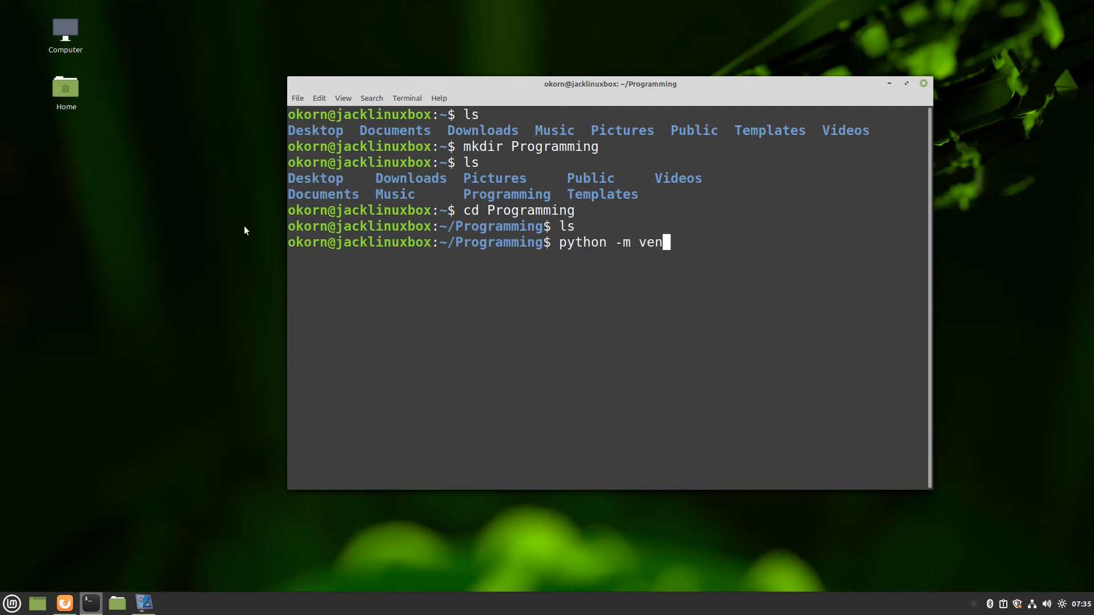
{"action": "type", "text": "v"}
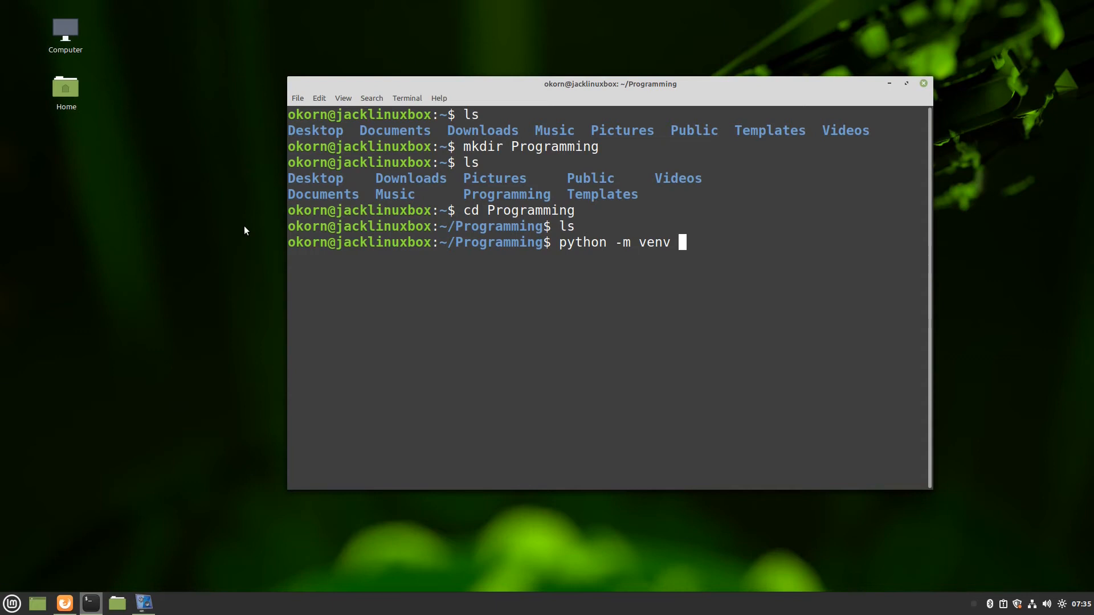
{"action": "type", "text": "testin"}
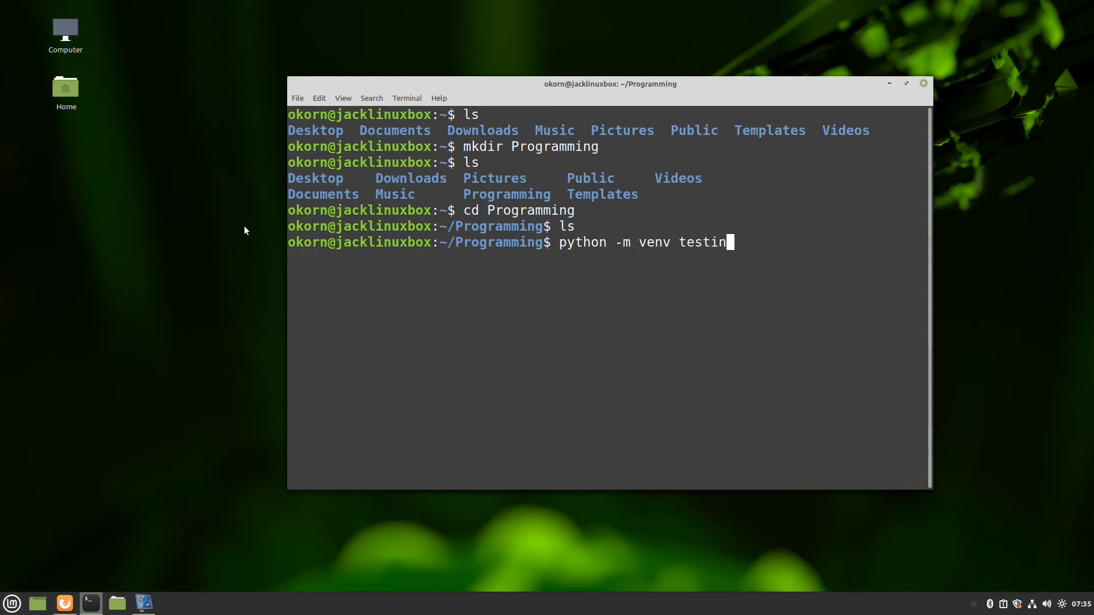
{"action": "key", "text": "Return"}
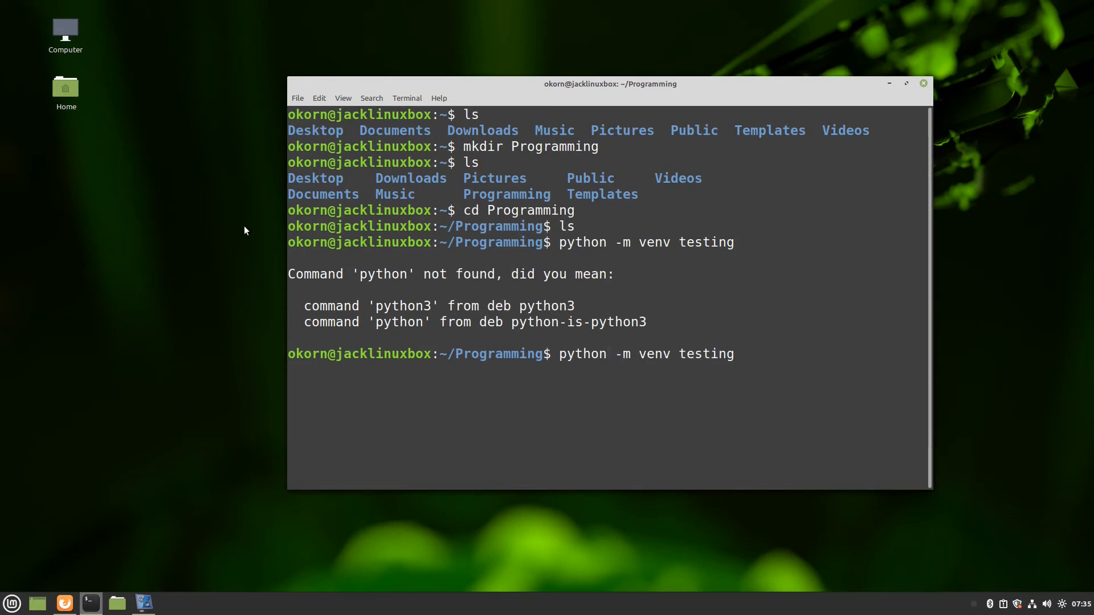
{"action": "type", "text": "3"}
{"action": "type", "text": "ls"}
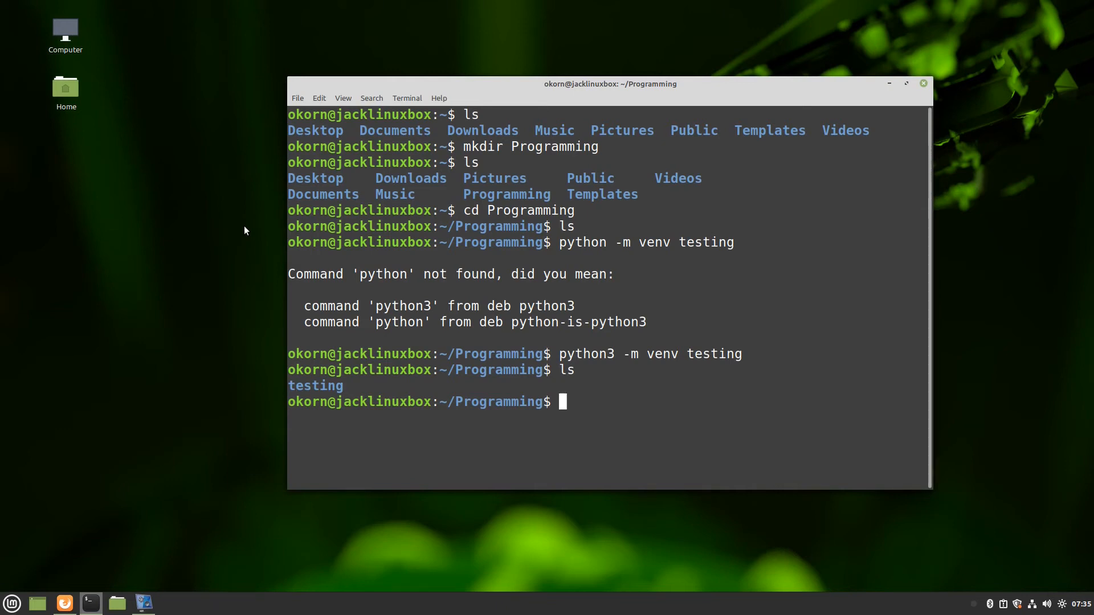
- Enter the testing folder, list its bin, lib and pyvenv.cfg, and type 'code .'
{"action": "type", "text": "cd"}
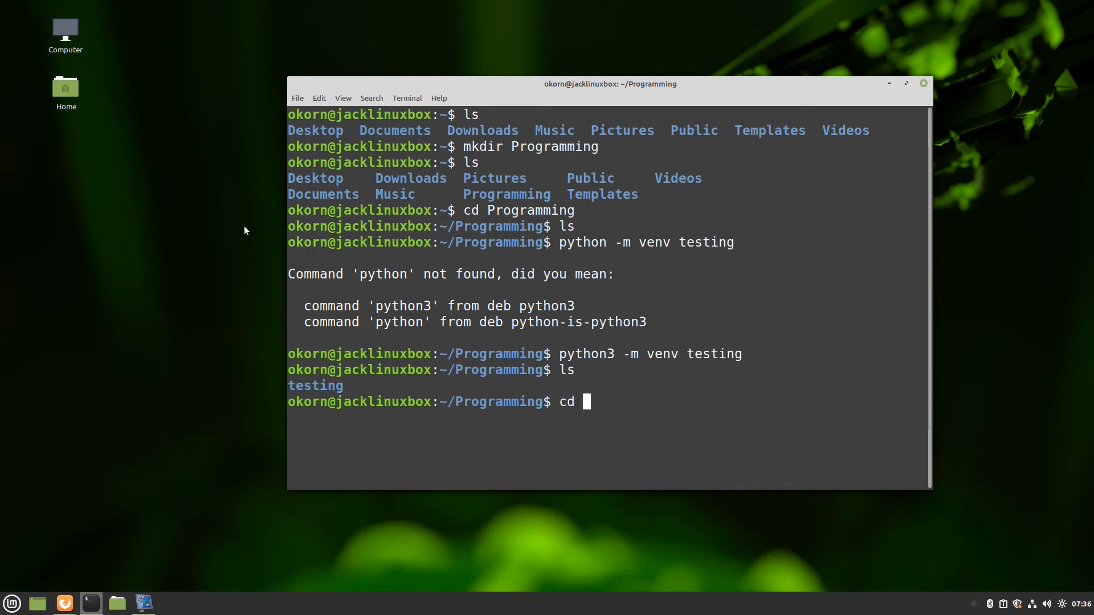
{"action": "type", "text": "testing"}
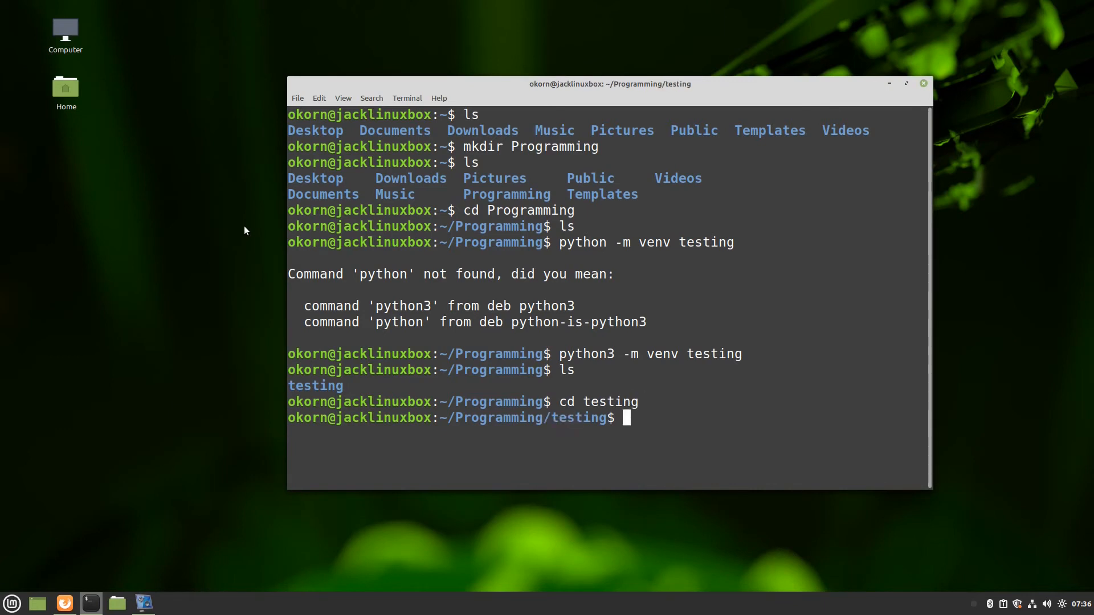
{"action": "type", "text": "ls"}
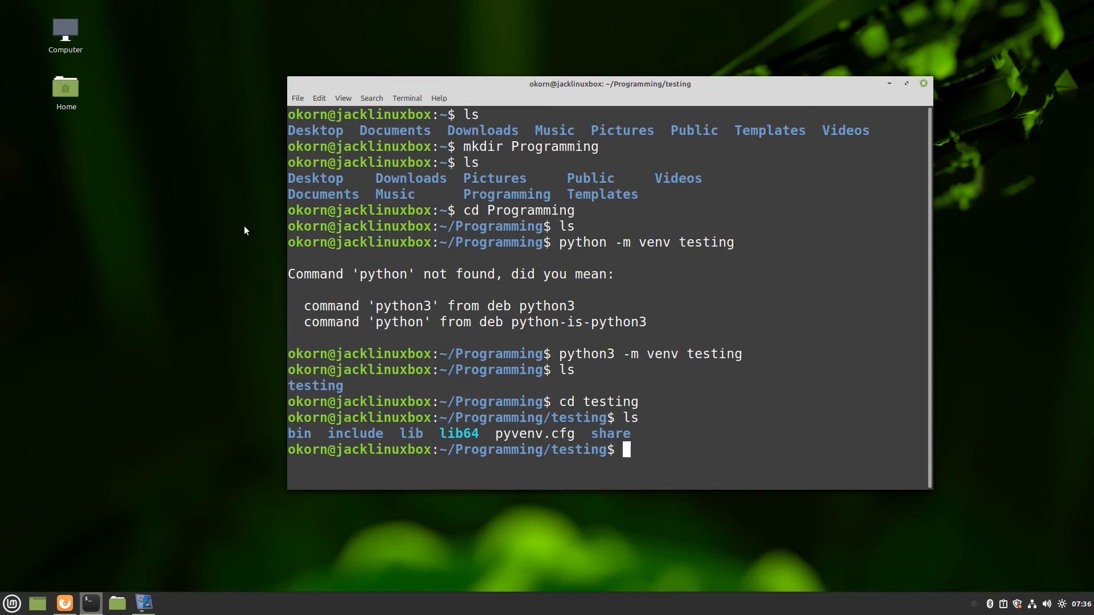
{"action": "type", "text": "code"}
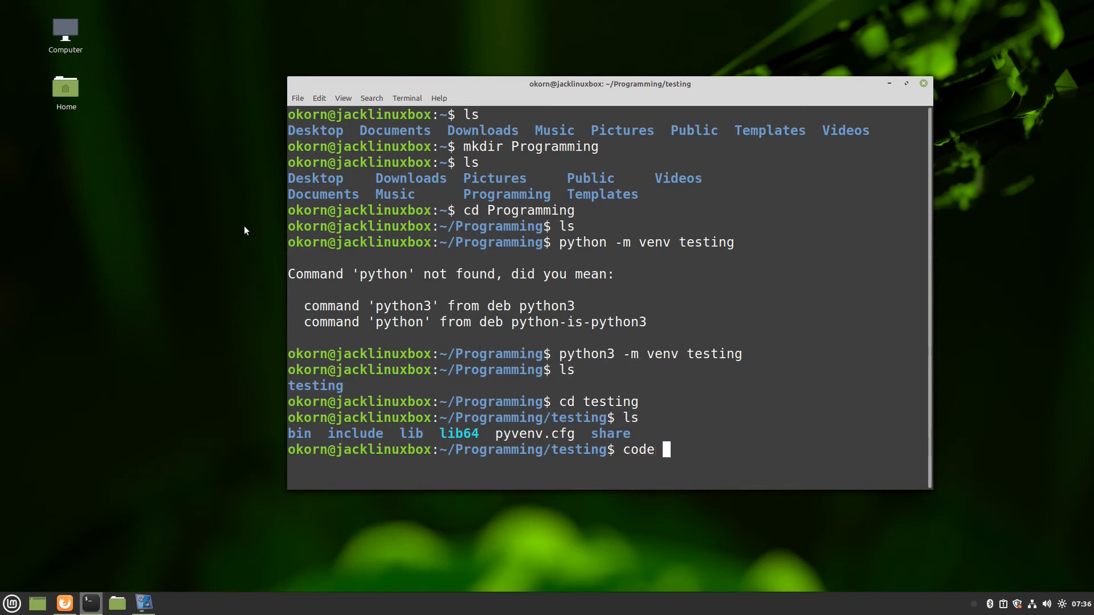
{"action": "type", "text": "."}
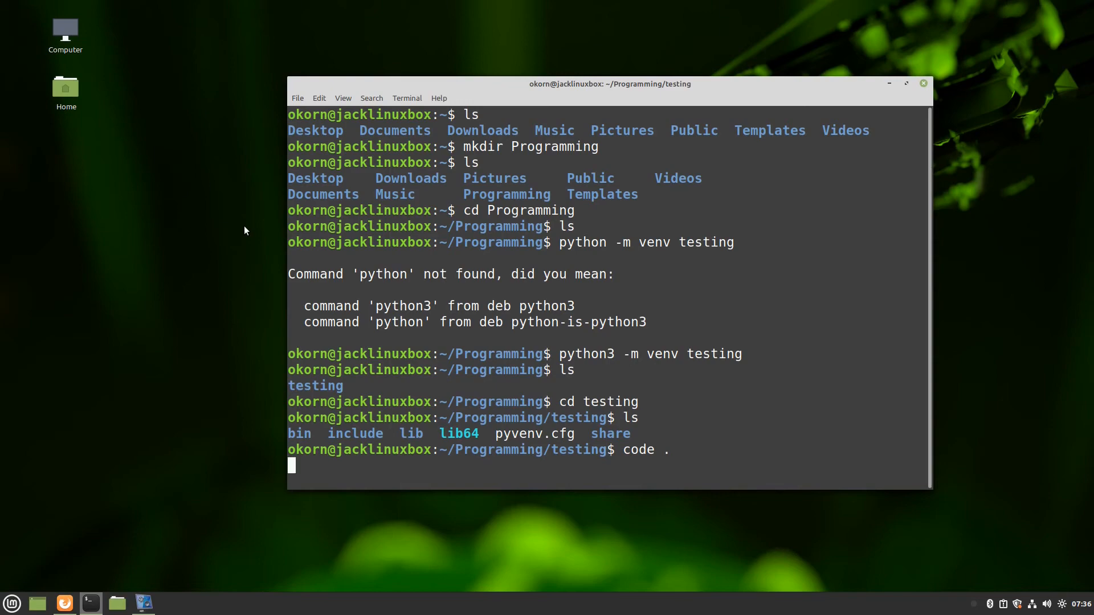
- Open the testing folder in VS Code, expand bin, and open the Terminal menu
{"action": "key", "text": "Return"}
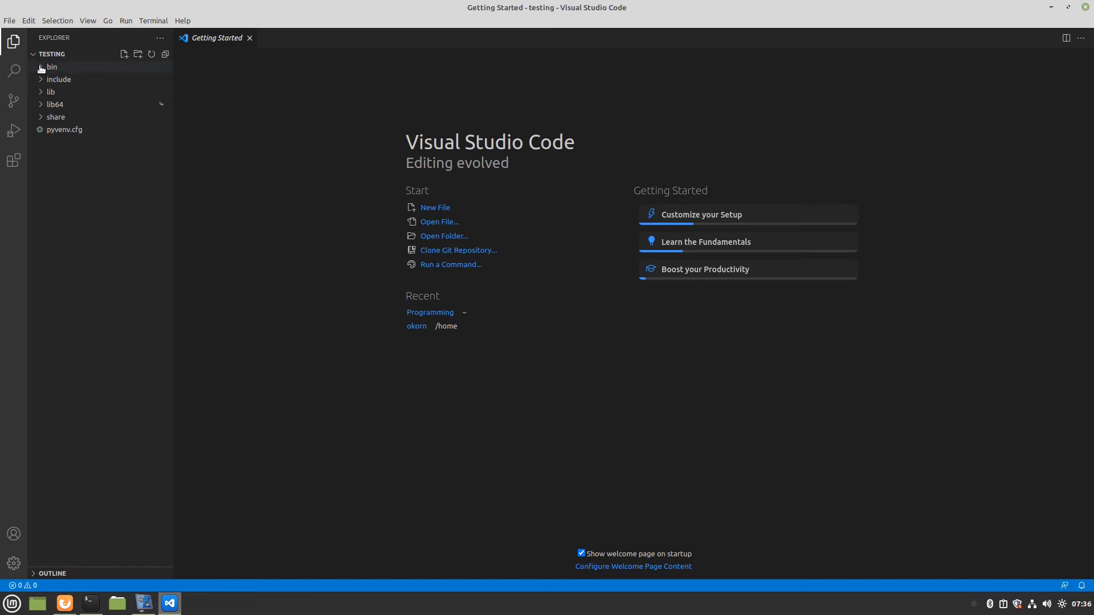
{"action": "left_click", "coordinate": [52, 66]}
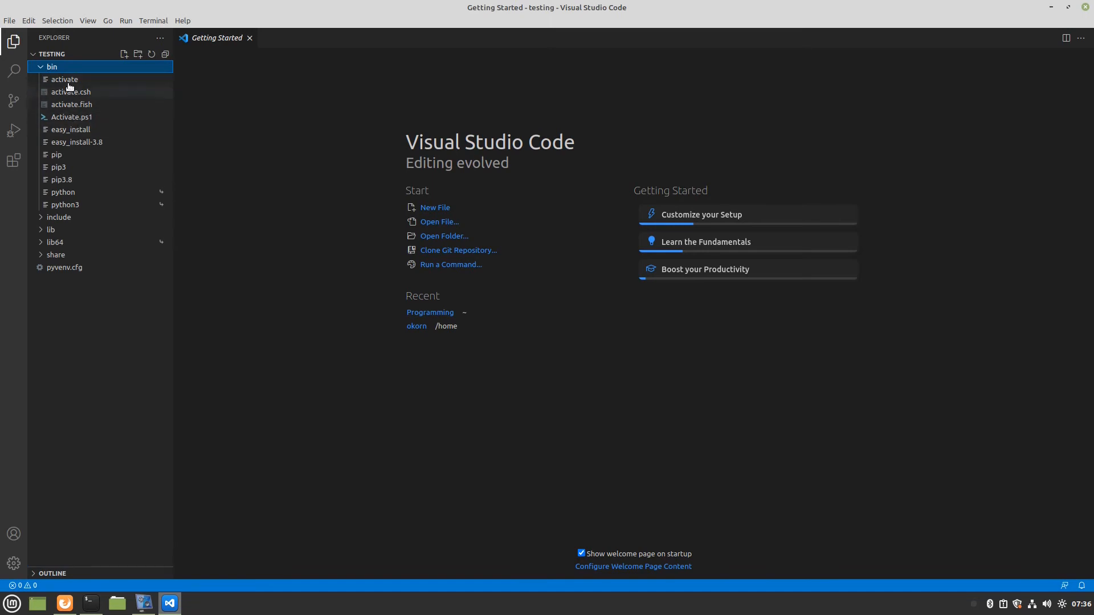
{"action": "mouse_move", "coordinate": [69, 133]}
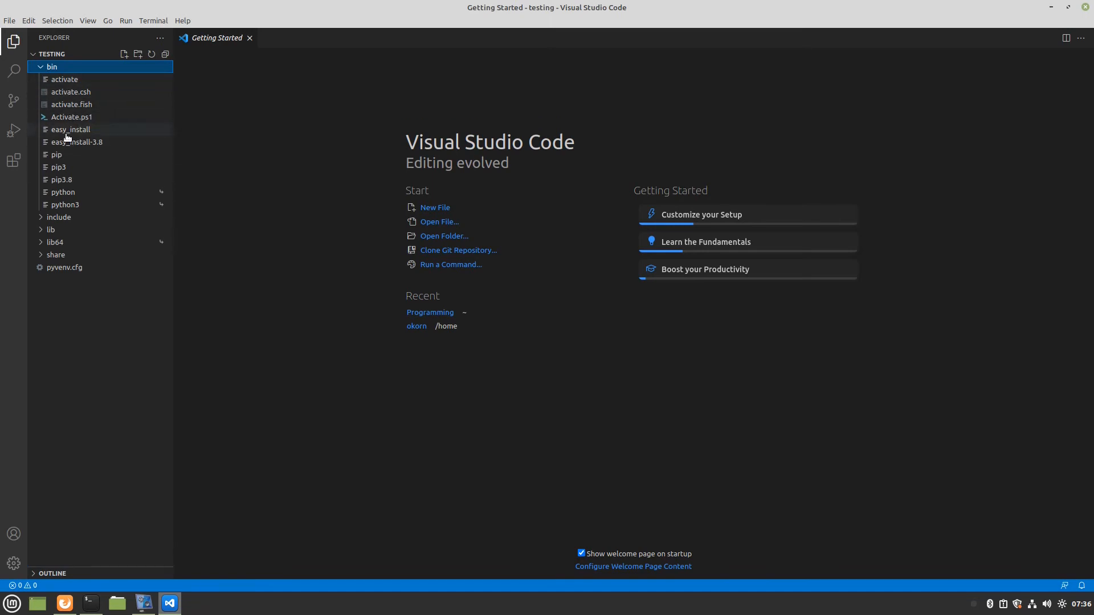
{"action": "mouse_move", "coordinate": [71, 91]}
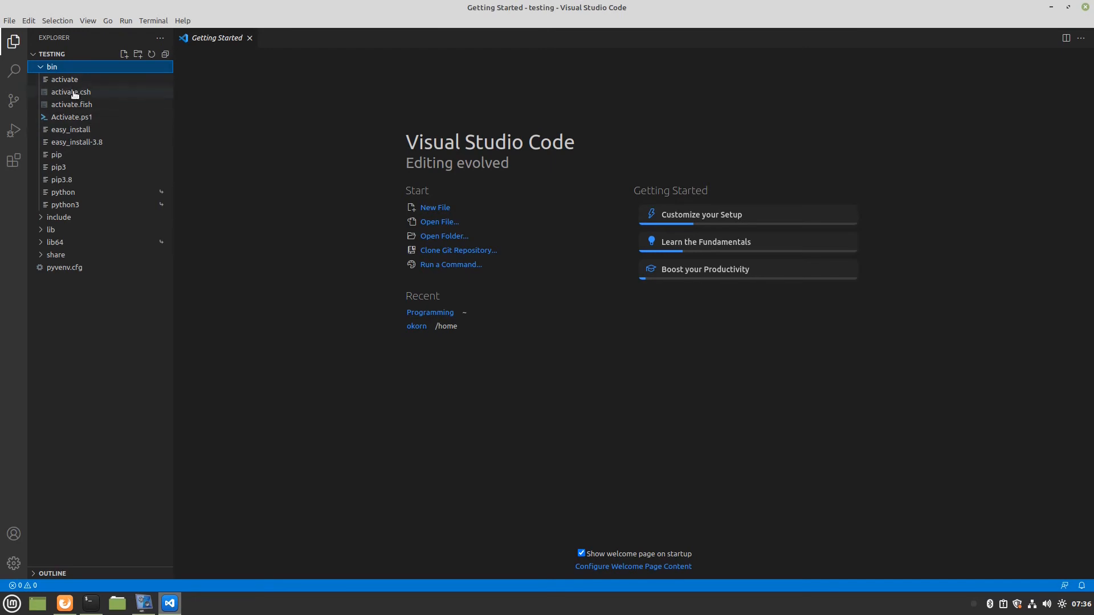
{"action": "mouse_move", "coordinate": [70, 130]}
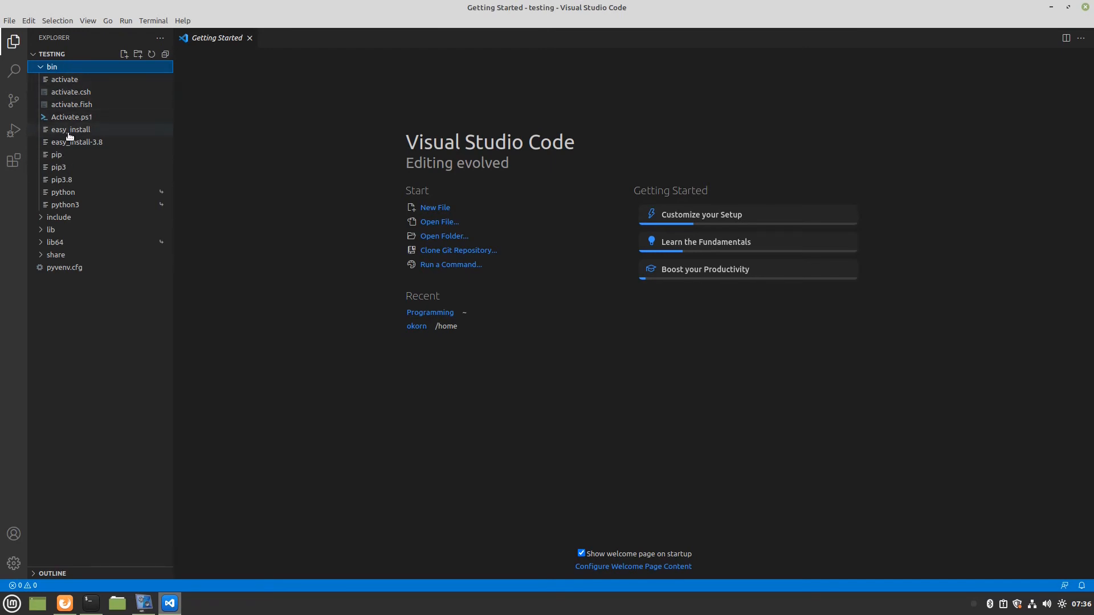
{"action": "mouse_move", "coordinate": [148, 33]}
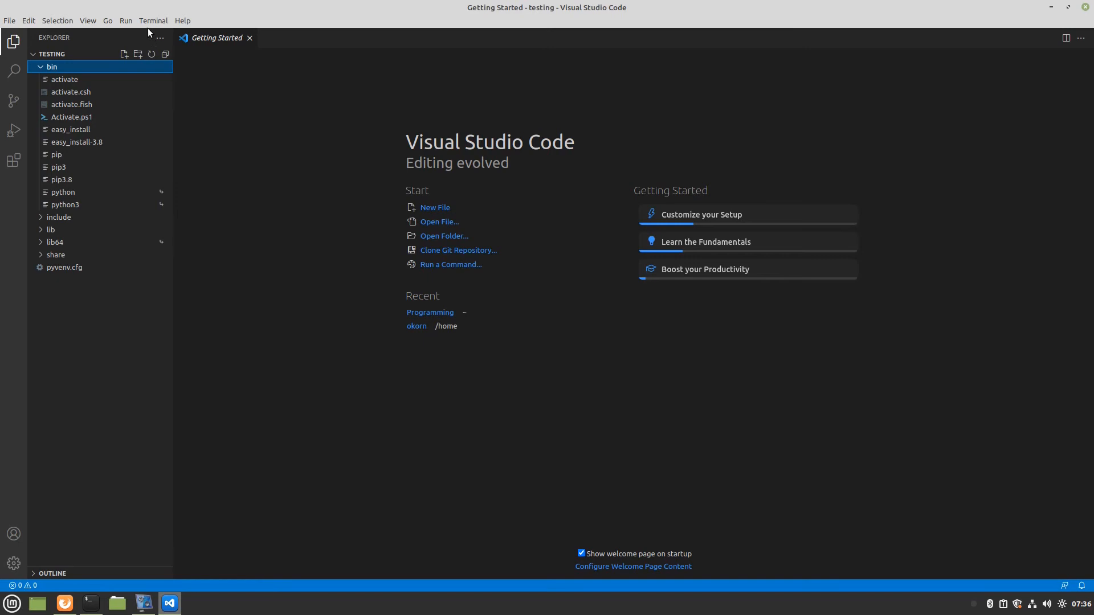
{"action": "mouse_move", "coordinate": [63, 79]}
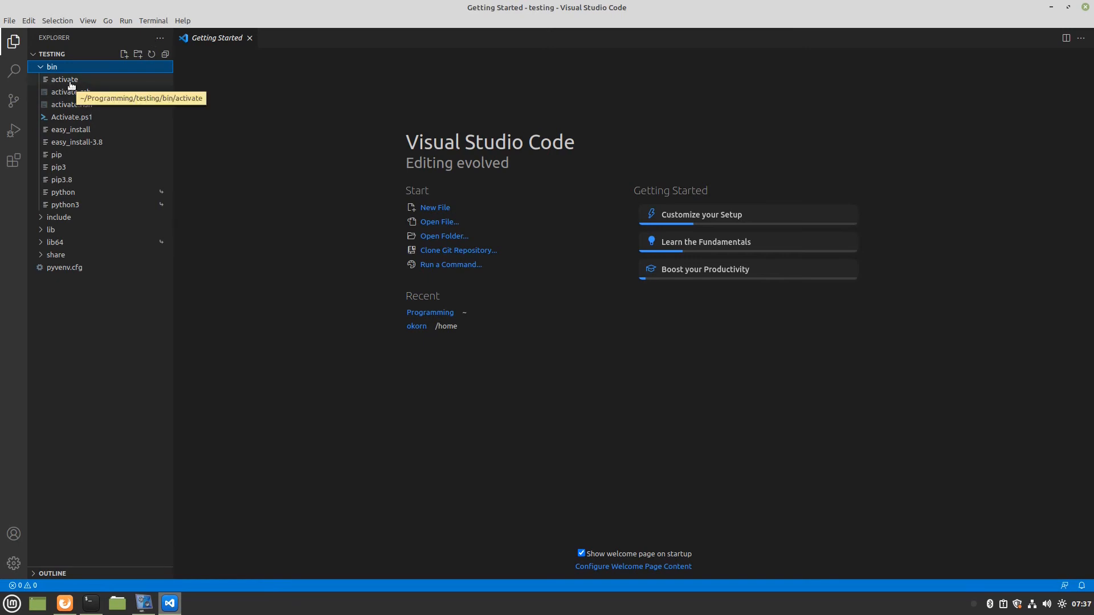
{"action": "left_click", "coordinate": [153, 20]}
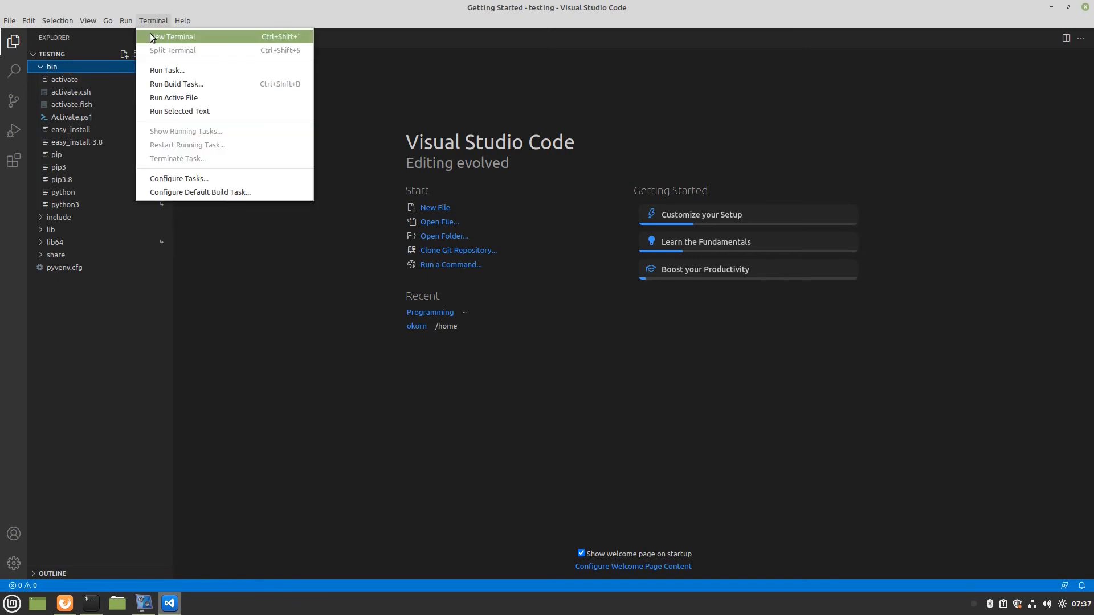
- Start a new integrated terminal in the testing folder and begin a cd command
{"action": "left_click", "coordinate": [174, 36]}
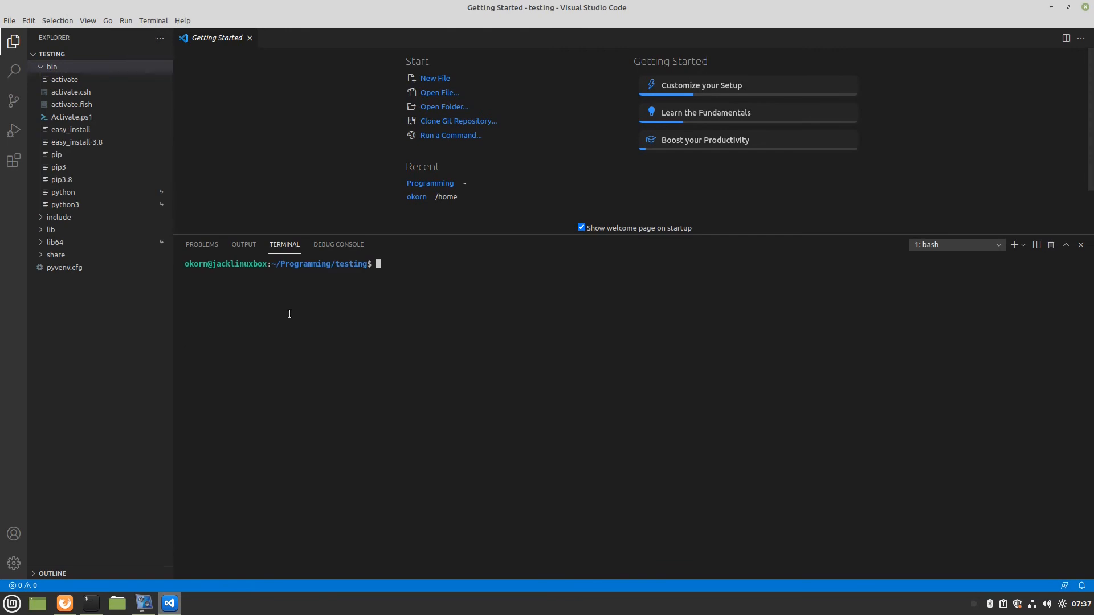
{"action": "mouse_move", "coordinate": [388, 273]}
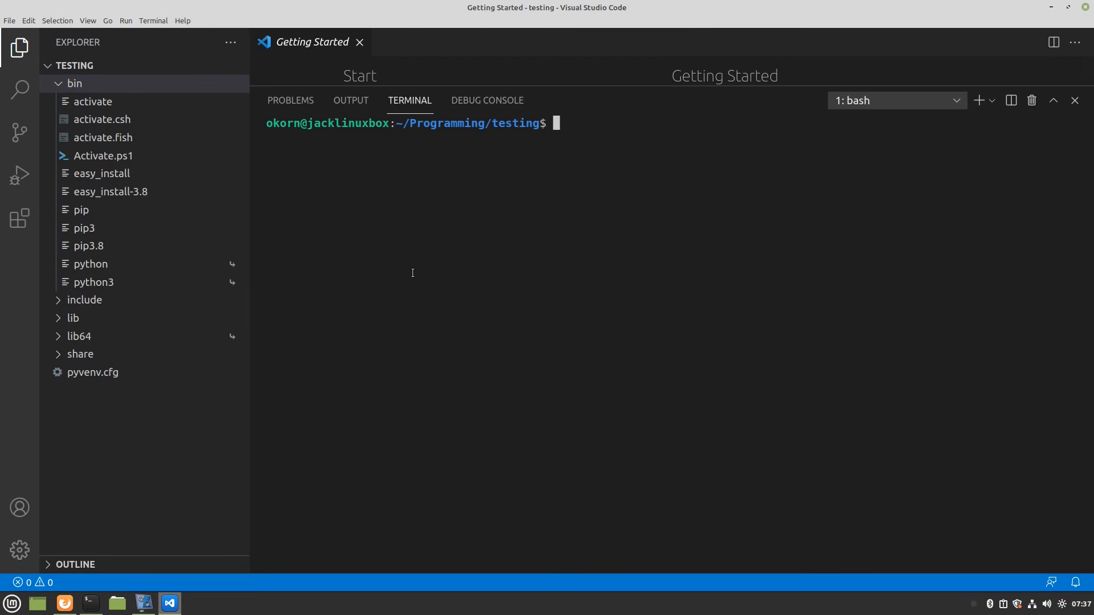
{"action": "mouse_move", "coordinate": [565, 271]}
{"action": "type", "text": "ls"}
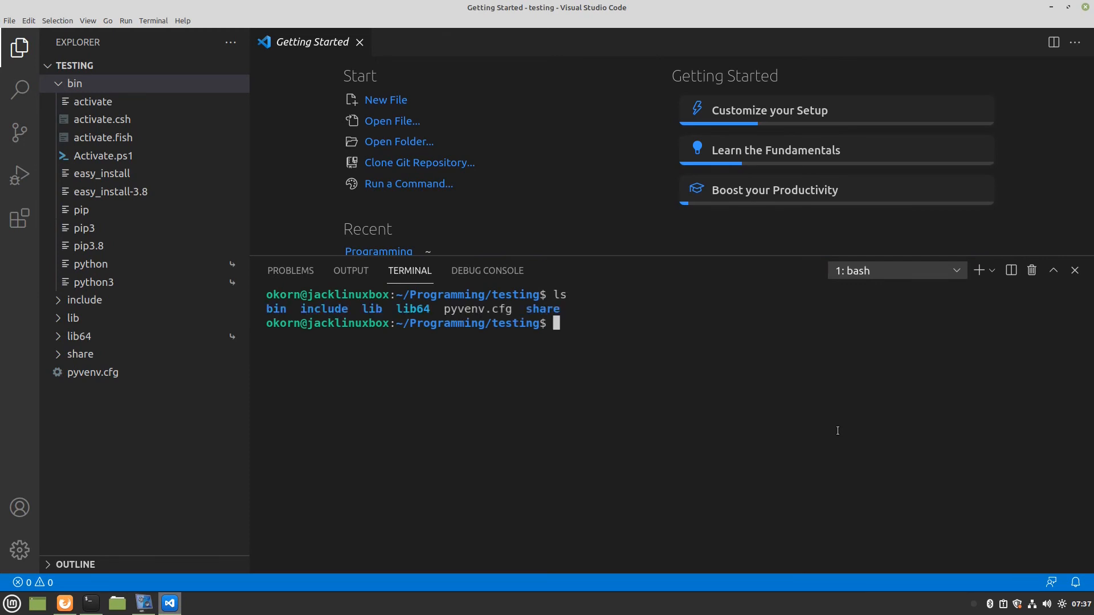
{"action": "type", "text": "cd bin"}
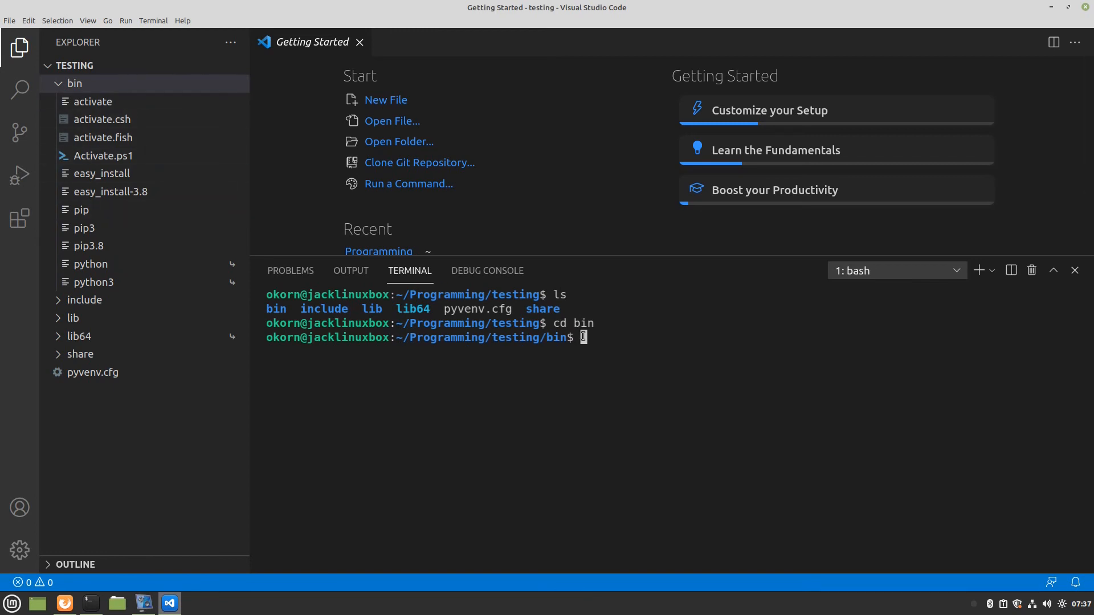
{"action": "mouse_move", "coordinate": [563, 399]}
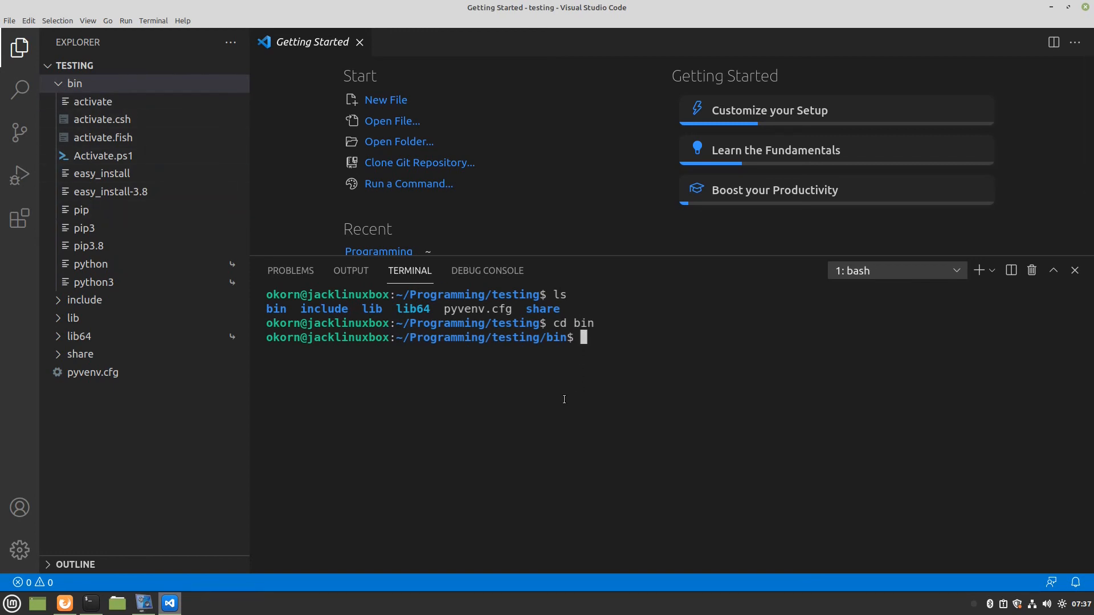
- Run 'source ./activate' from bin so '(testing)' prefixes the prompt, then select that name
{"action": "type", "text": "source"}
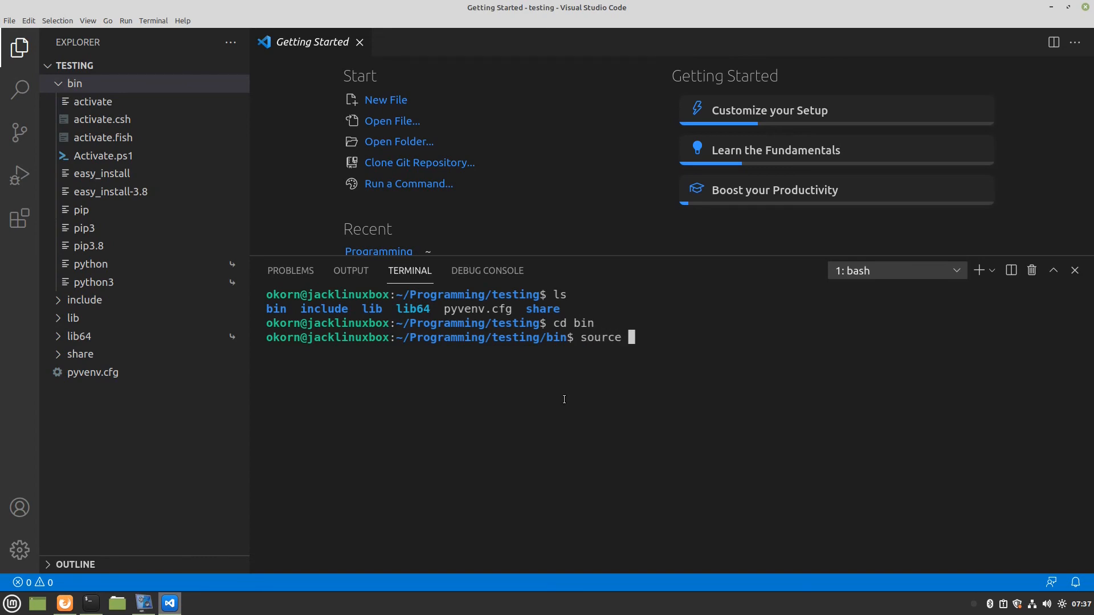
{"action": "type", "text": ",/"}
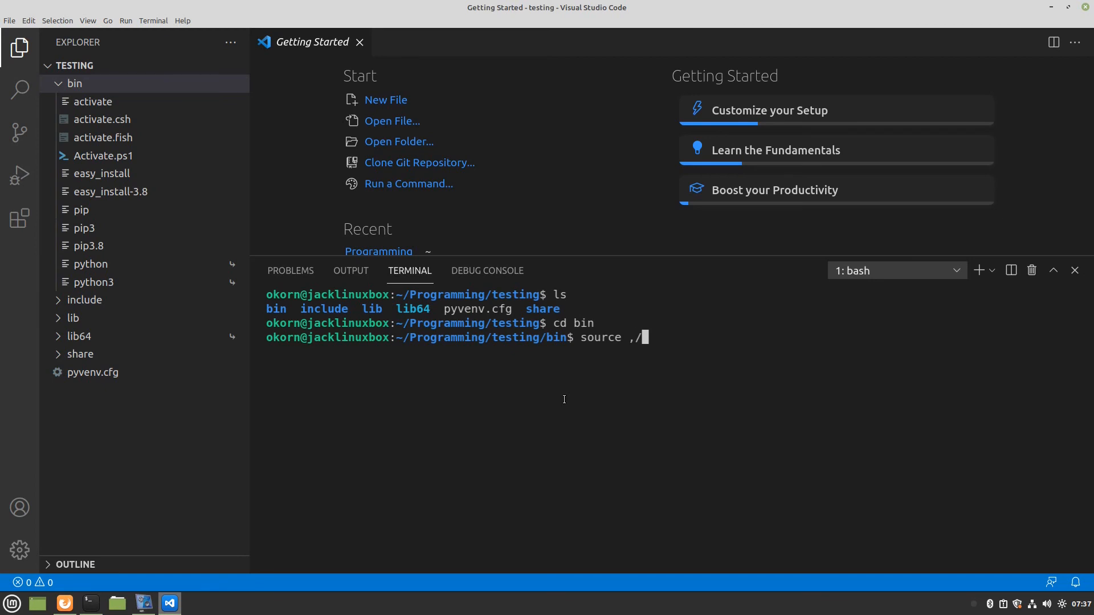
{"action": "key", "text": "BackSpace"}
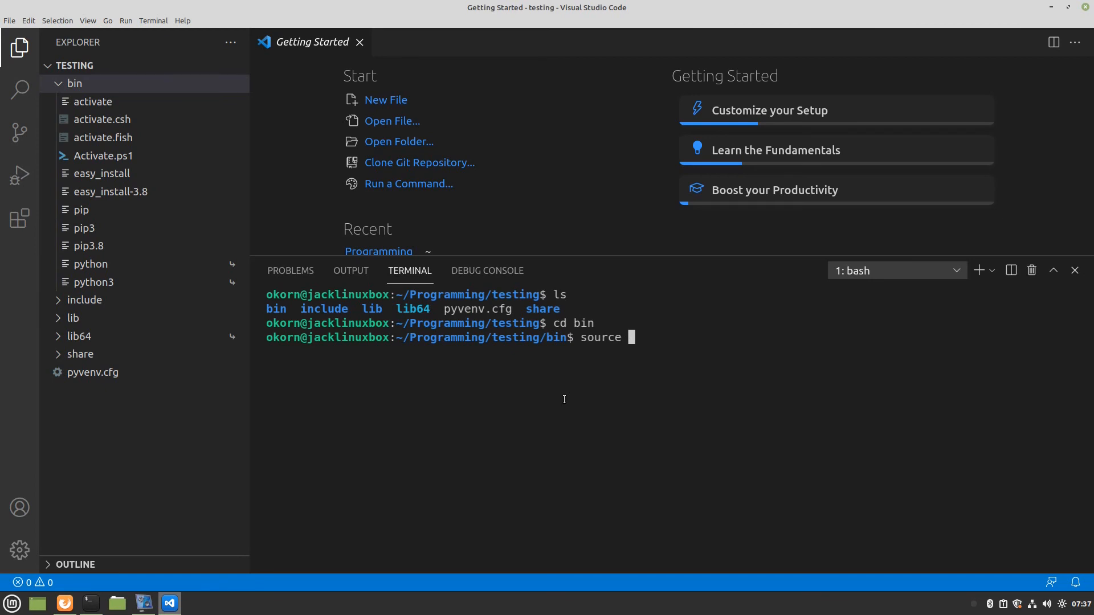
{"action": "type", "text": "./a"}
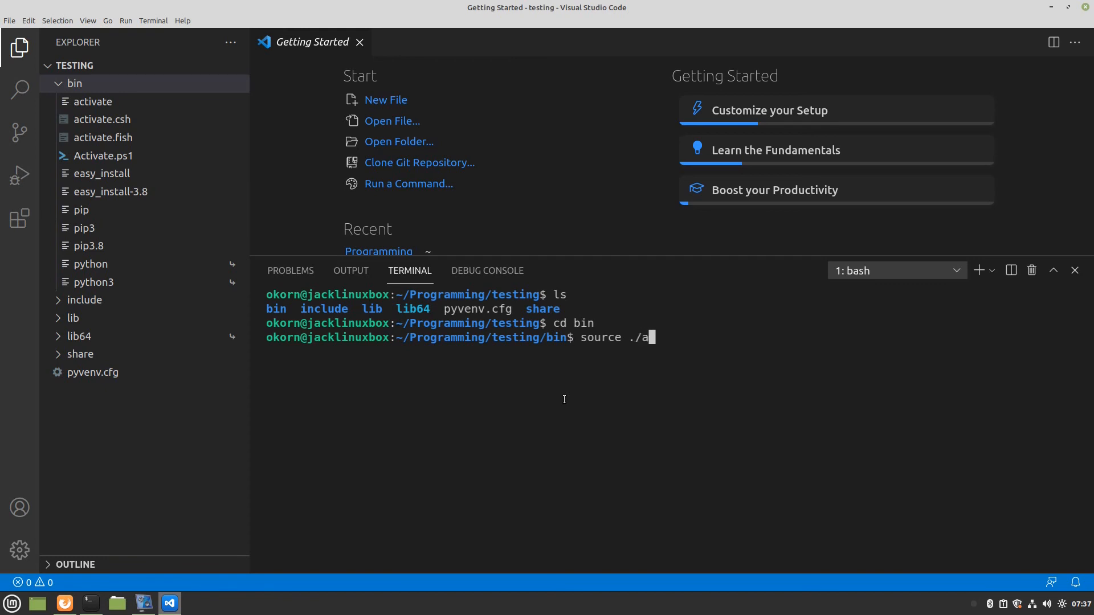
{"action": "type", "text": "c"}
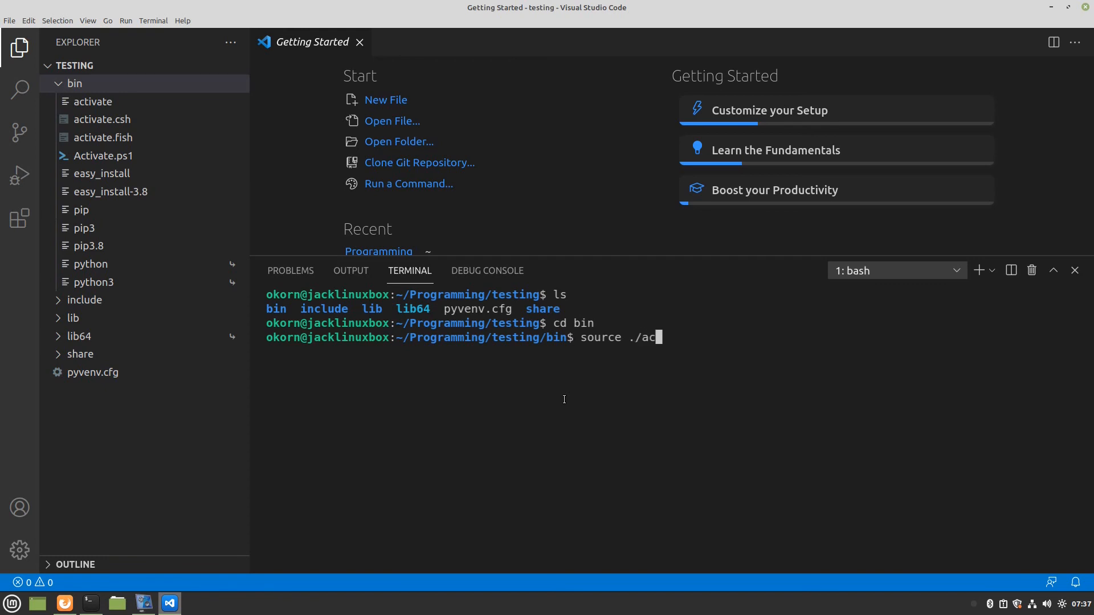
{"action": "type", "text": "tivate"}
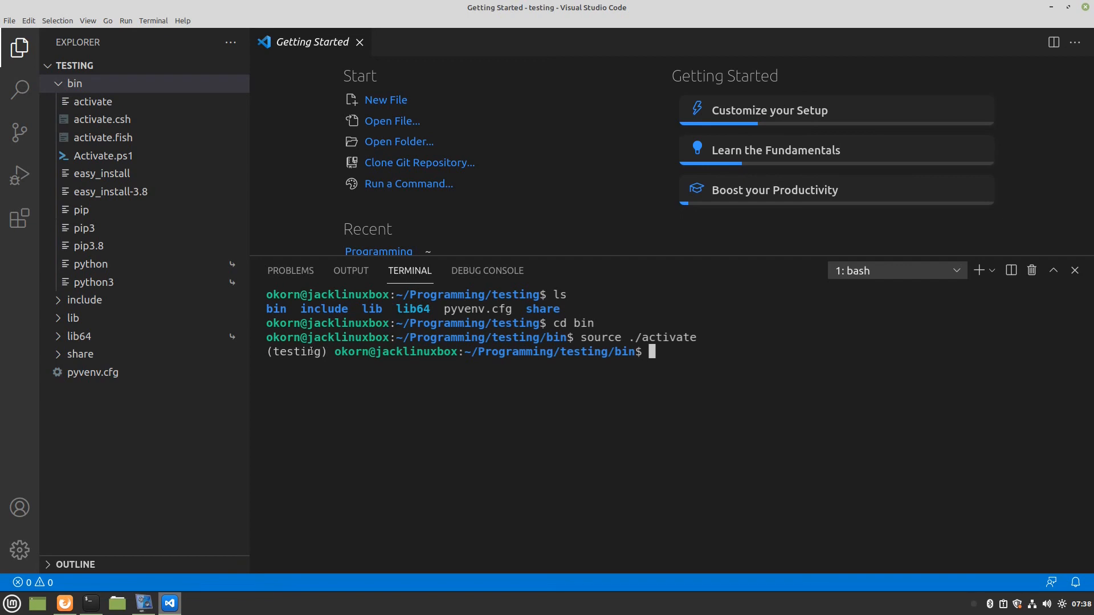
{"action": "double_click", "coordinate": [296, 352]}
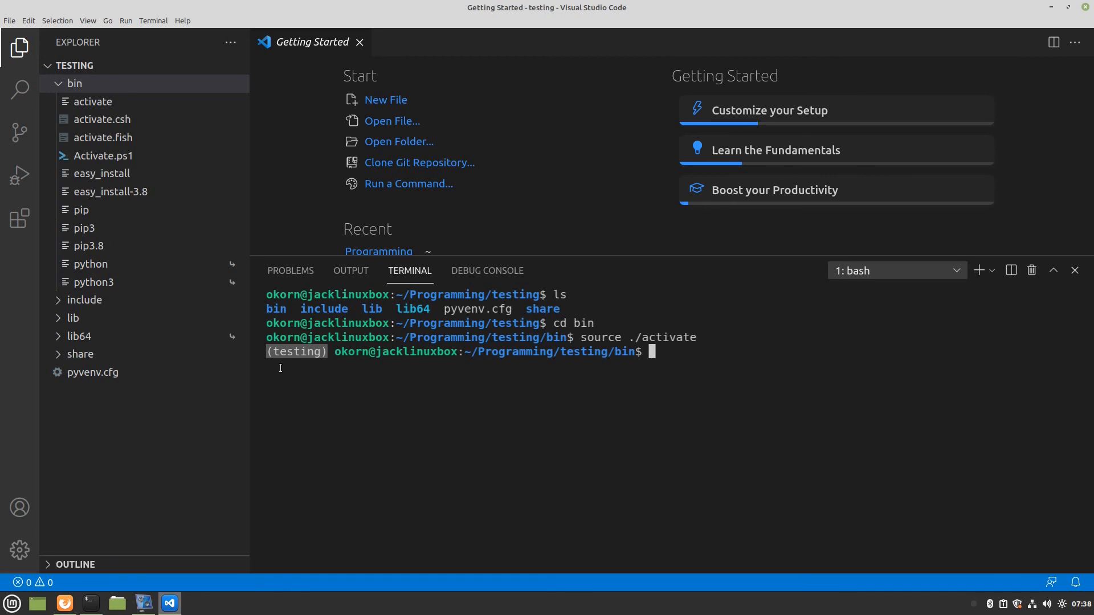
{"action": "mouse_move", "coordinate": [584, 385]}
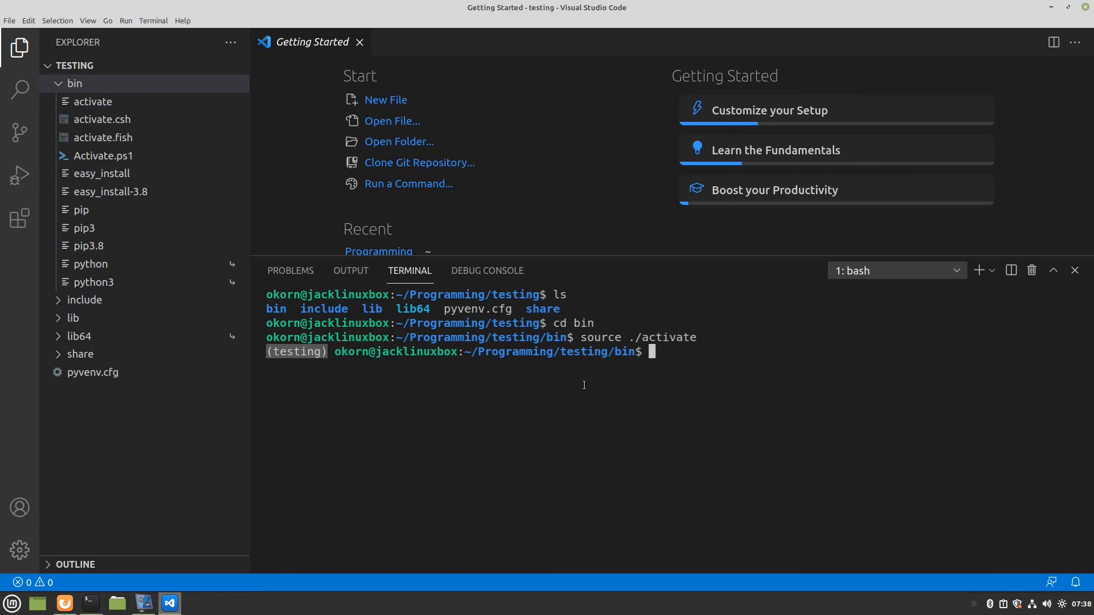
{"action": "mouse_move", "coordinate": [600, 407]}
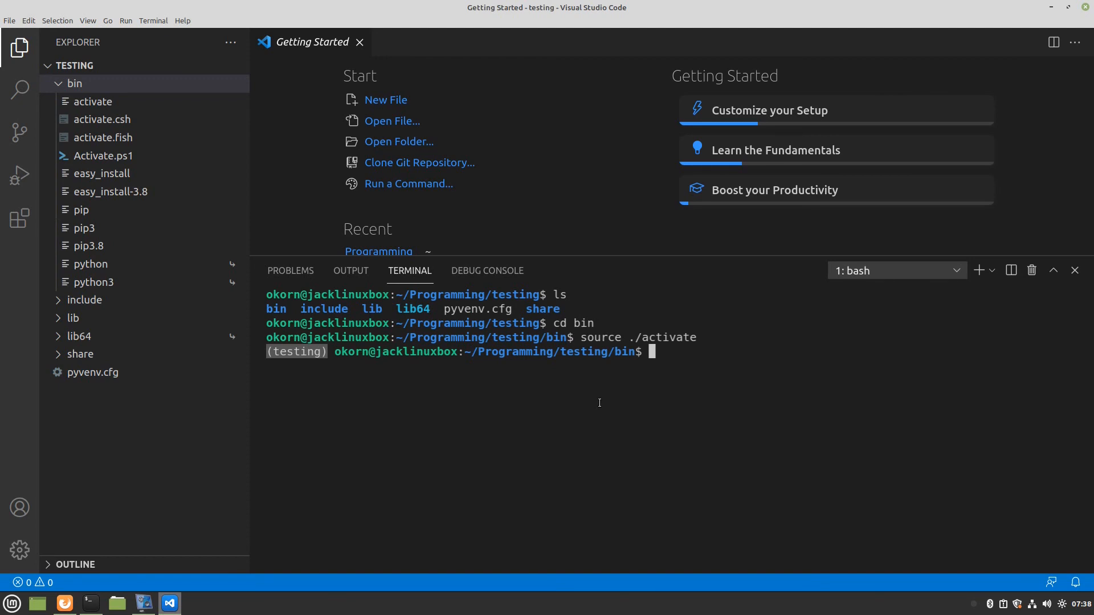
- Open pyvenv.cfg from the Explorer and place the cursor on its empty last line
{"action": "double_click", "coordinate": [93, 372]}
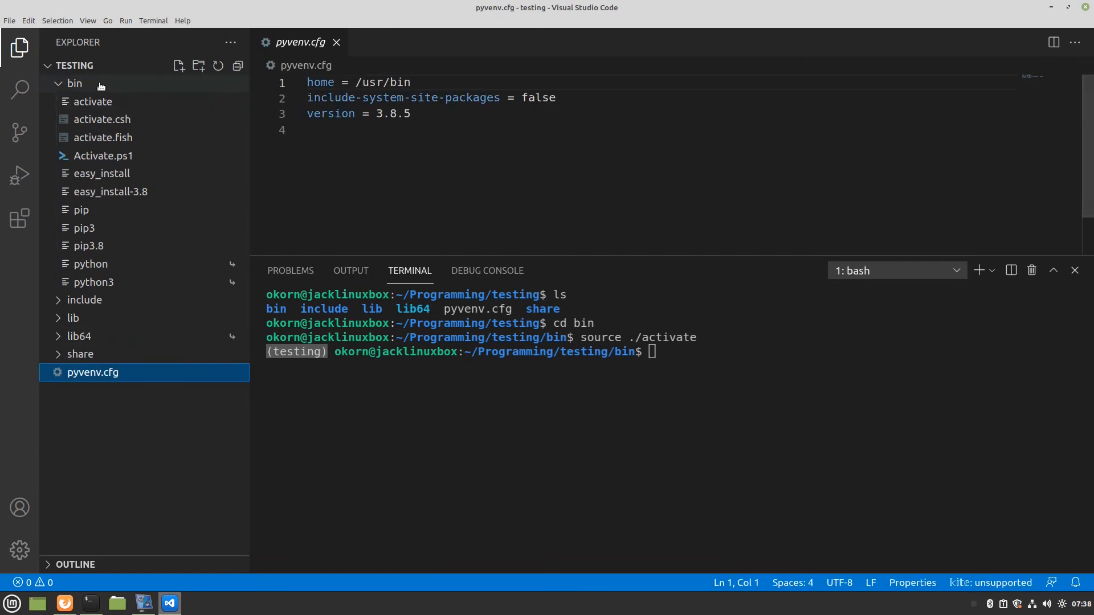
{"action": "mouse_move", "coordinate": [142, 327]}
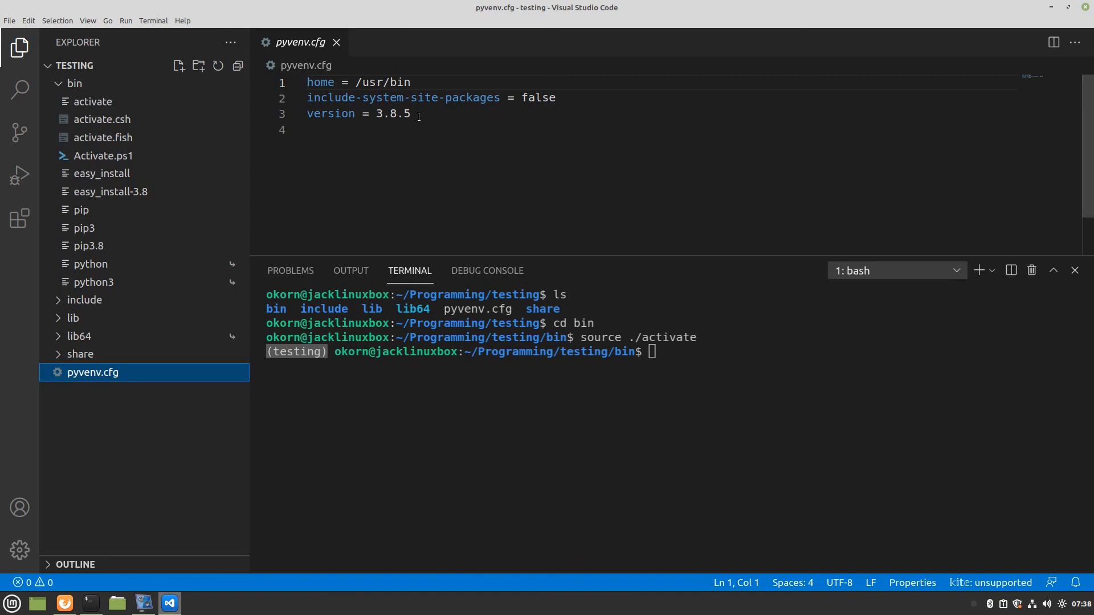
{"action": "left_click", "coordinate": [411, 114]}
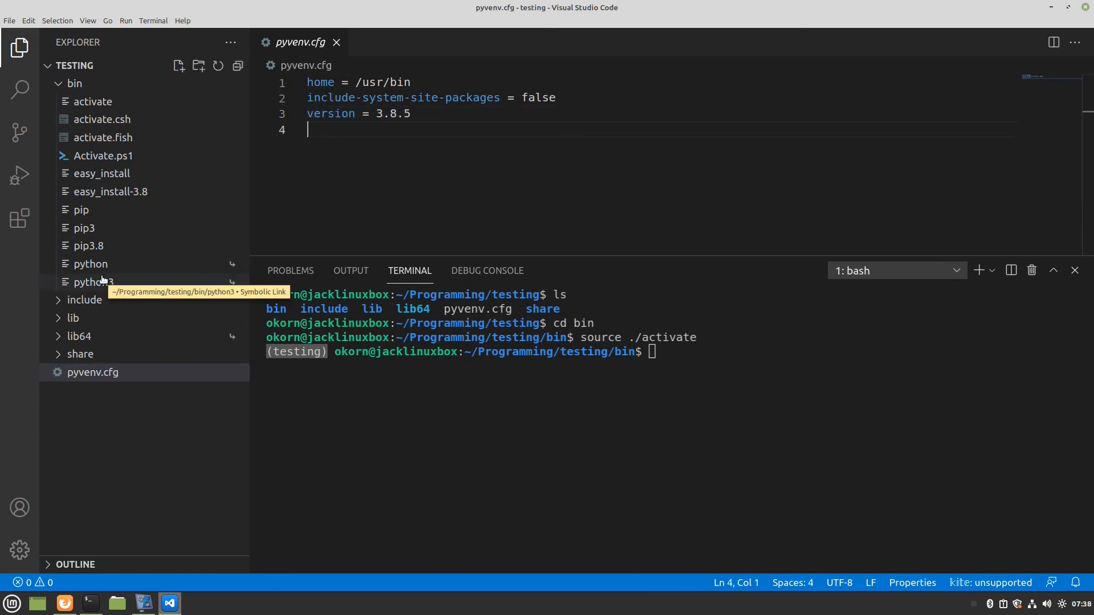
{"action": "mouse_move", "coordinate": [303, 176]}
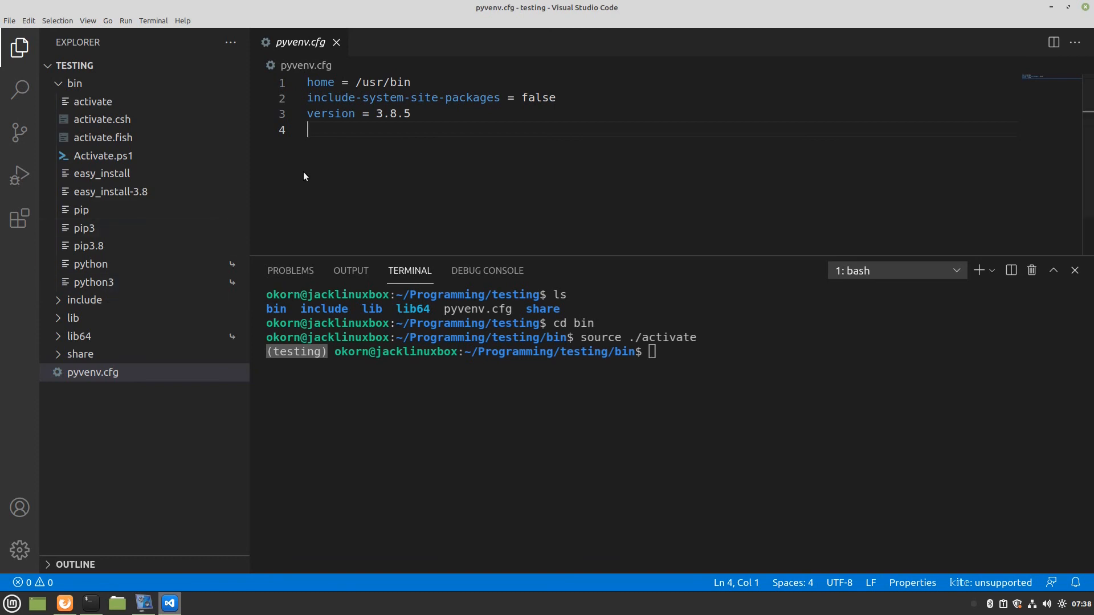